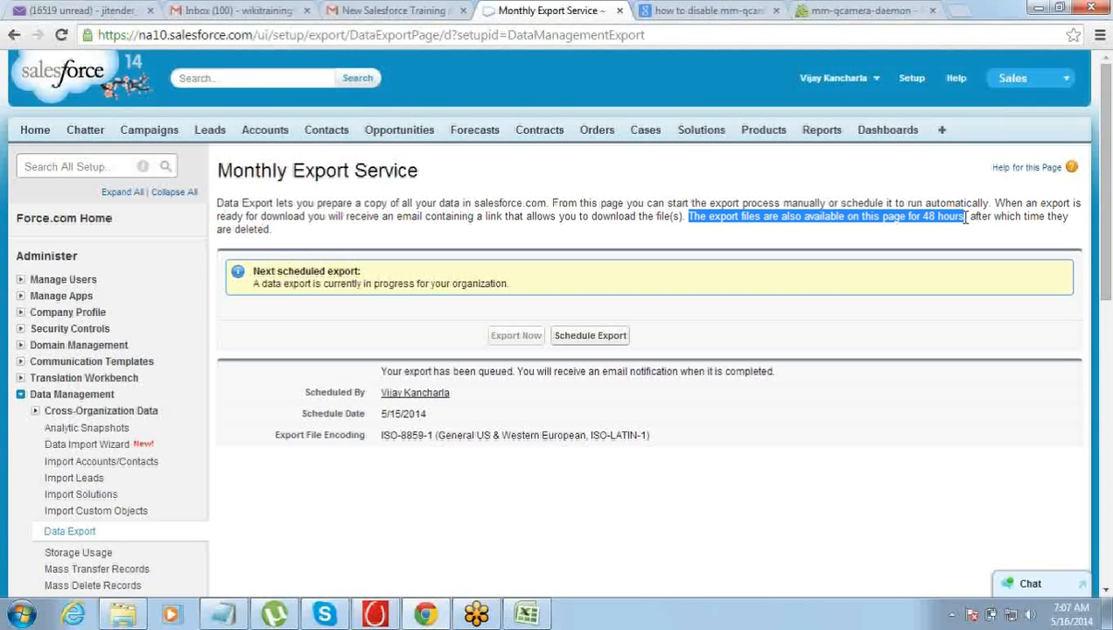
Mark the 48-hour export sentence, then bring the Notepad Data Management outline forward
left_click_drag(966, 216, 272, 229)
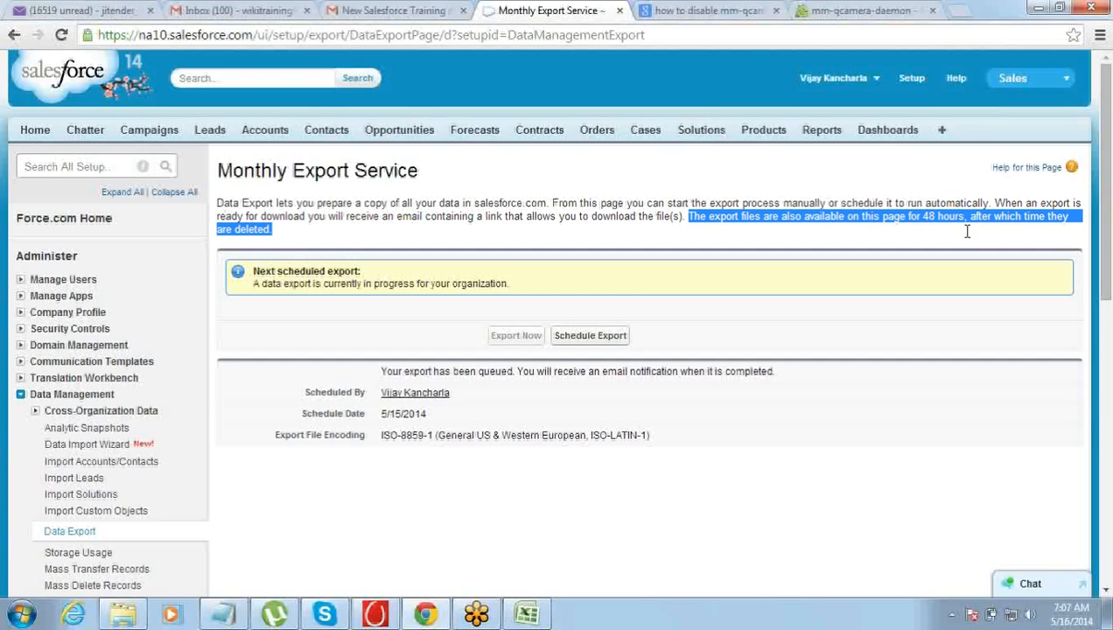
mouse_move(969, 236)
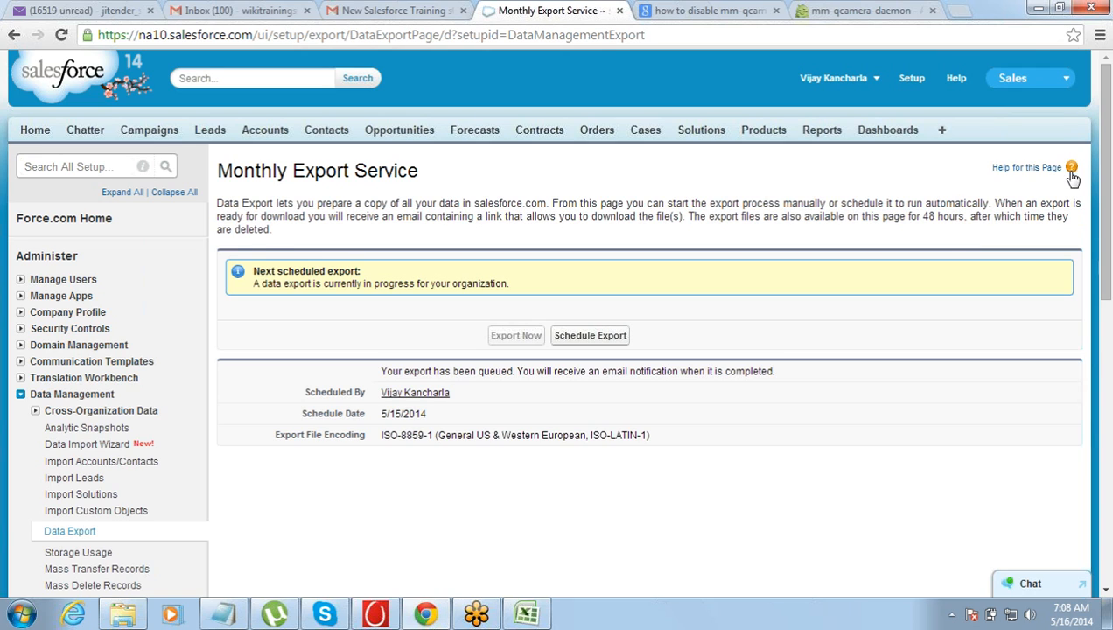
mouse_move(875, 168)
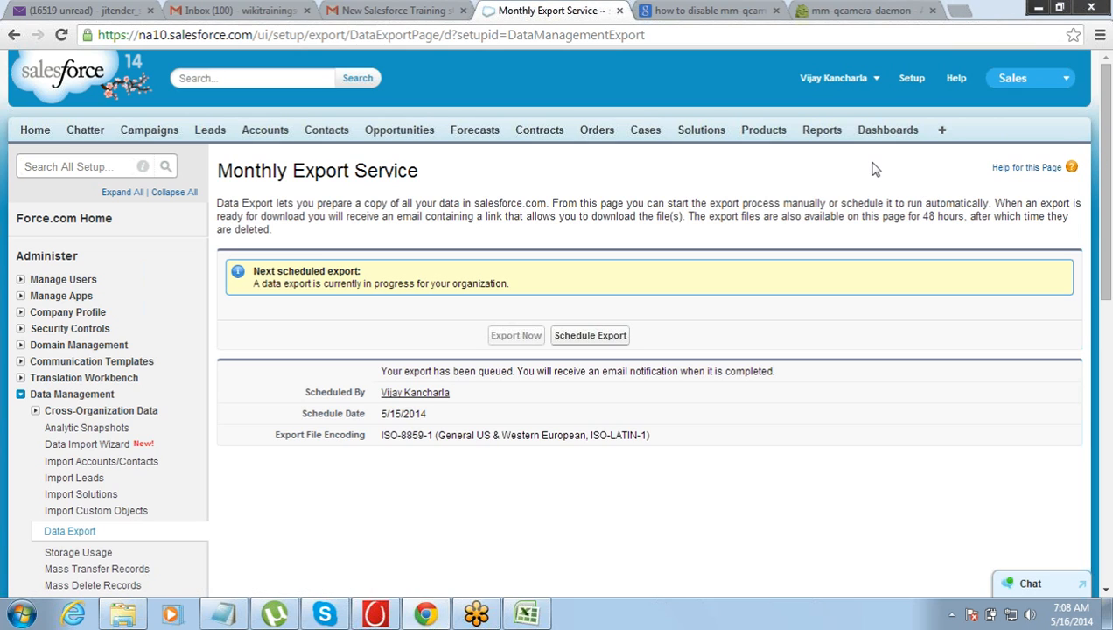
mouse_move(674, 196)
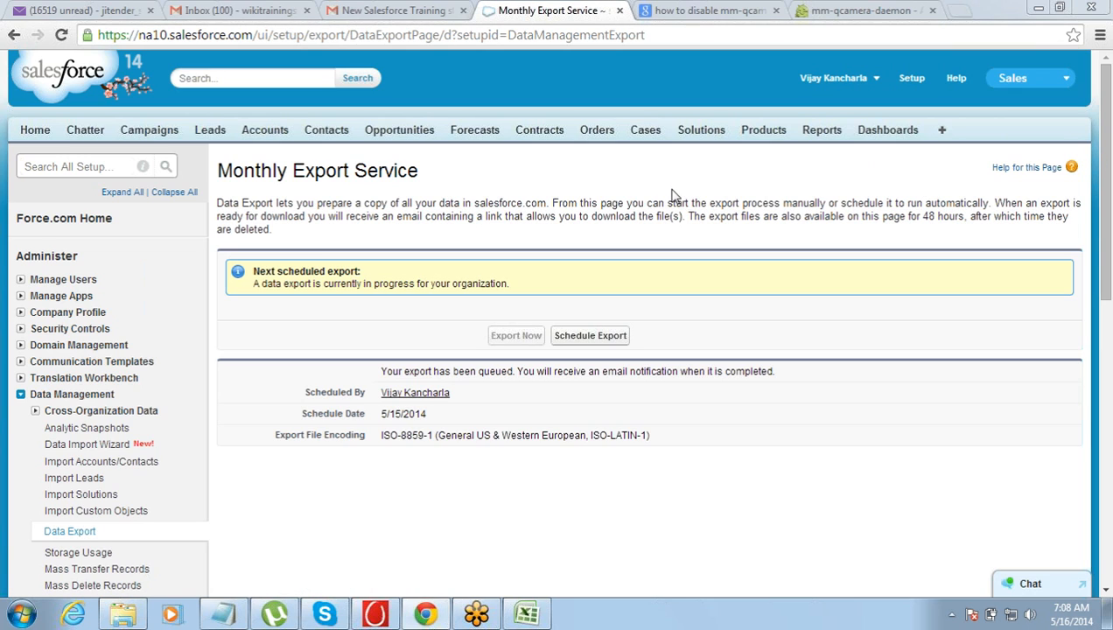
mouse_move(455, 575)
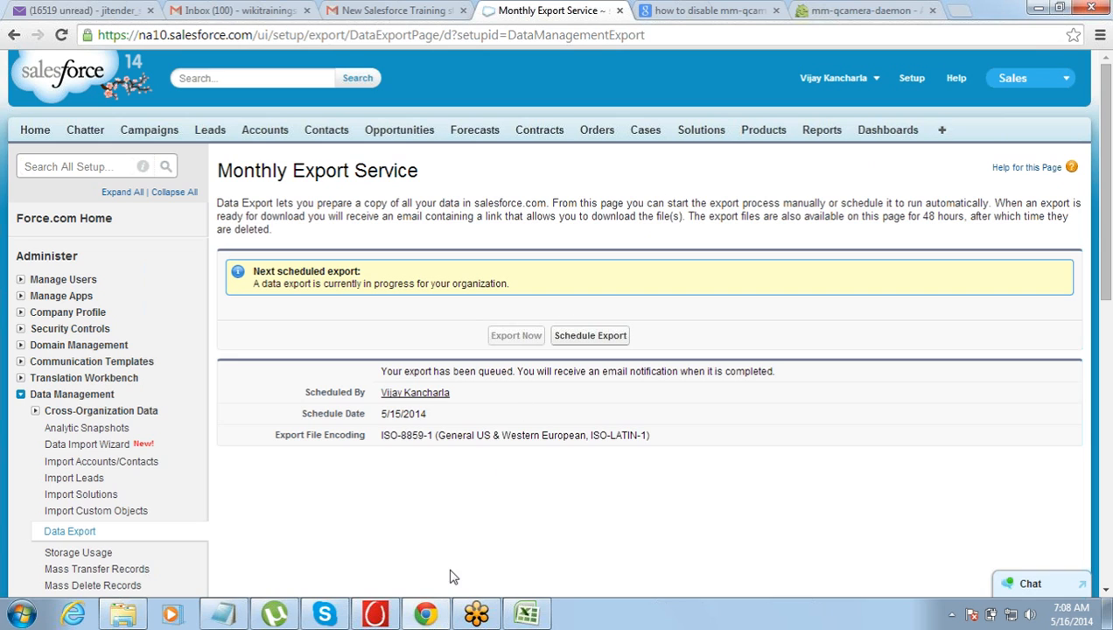
mouse_move(424, 612)
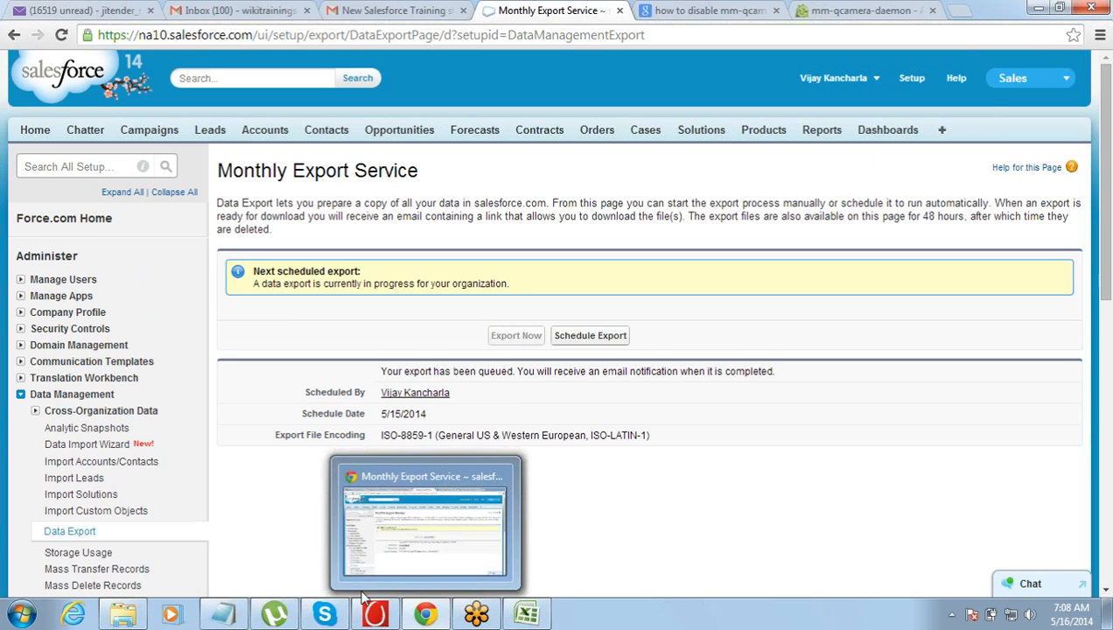
left_click(224, 613)
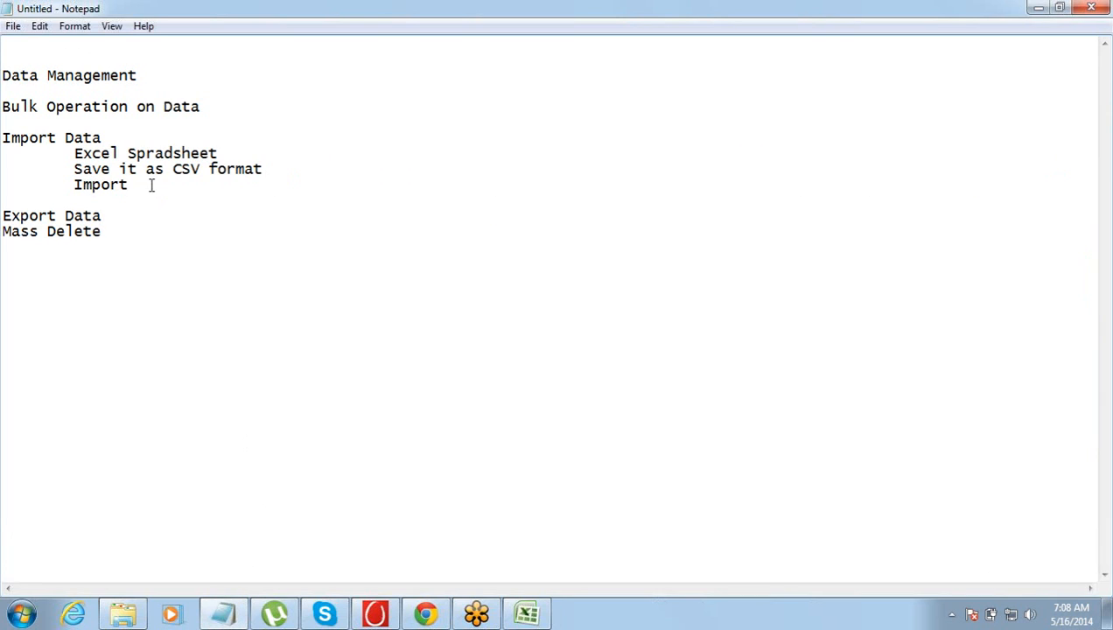
double_click(100, 186)
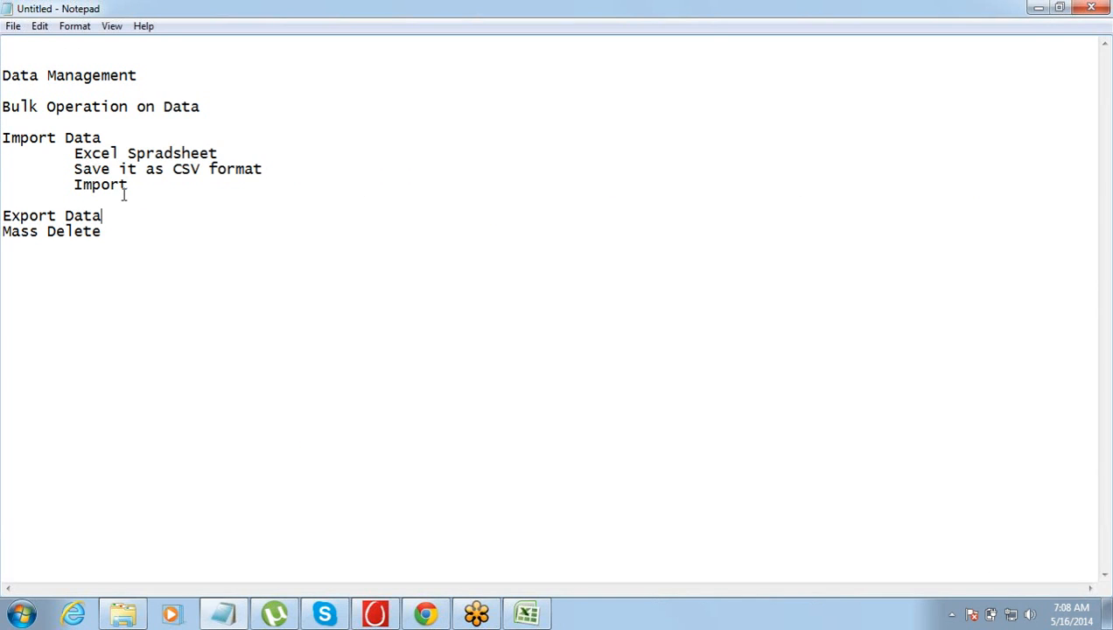
mouse_move(427, 613)
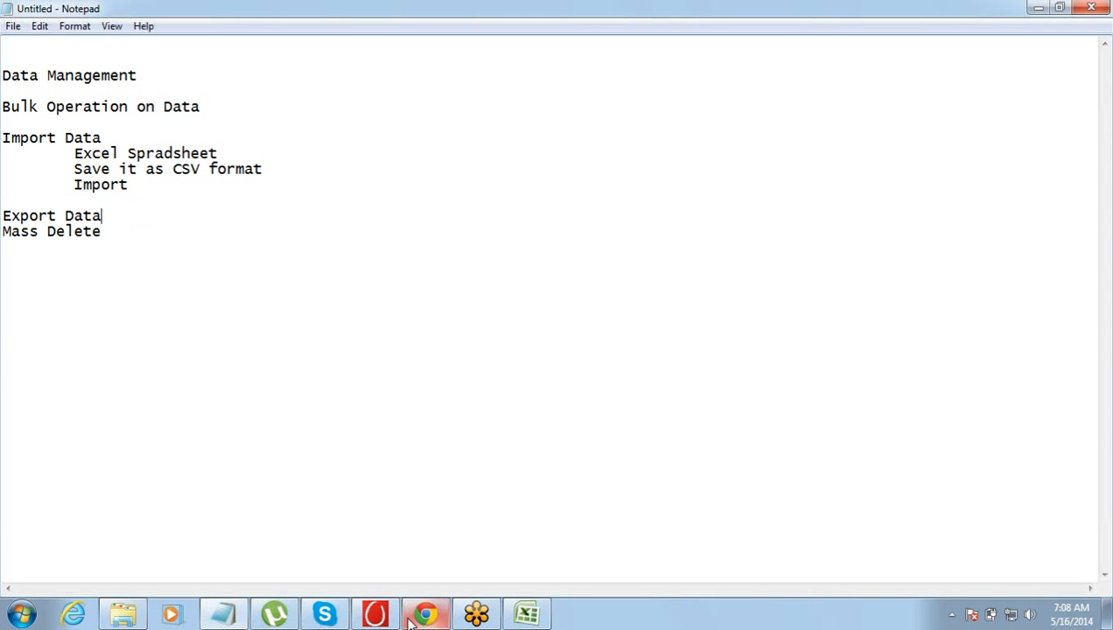
left_click(427, 613)
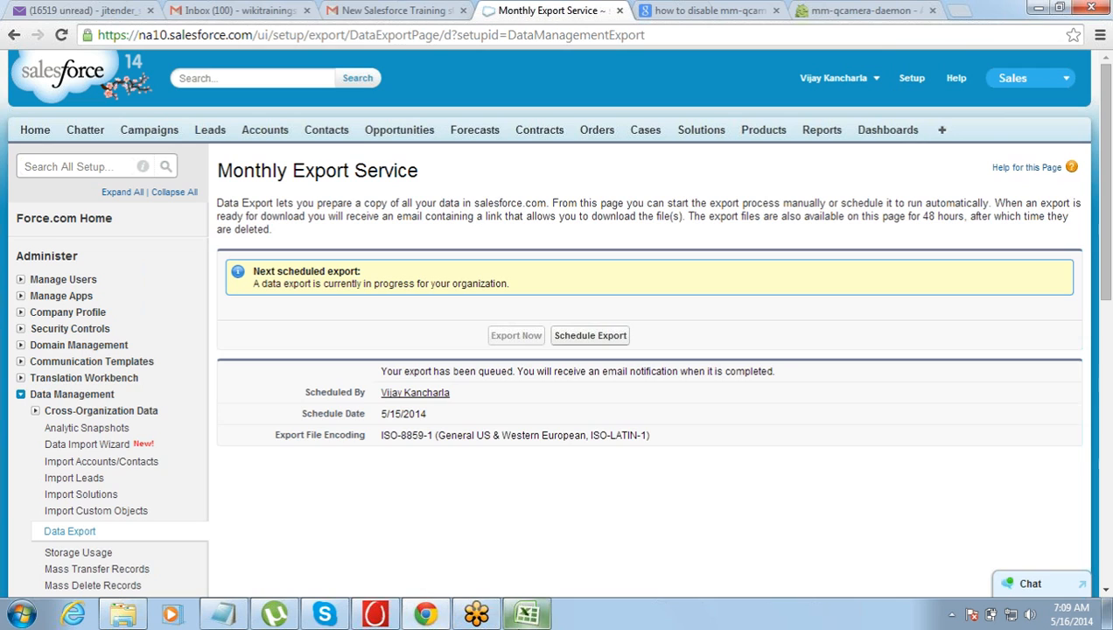
mouse_move(525, 612)
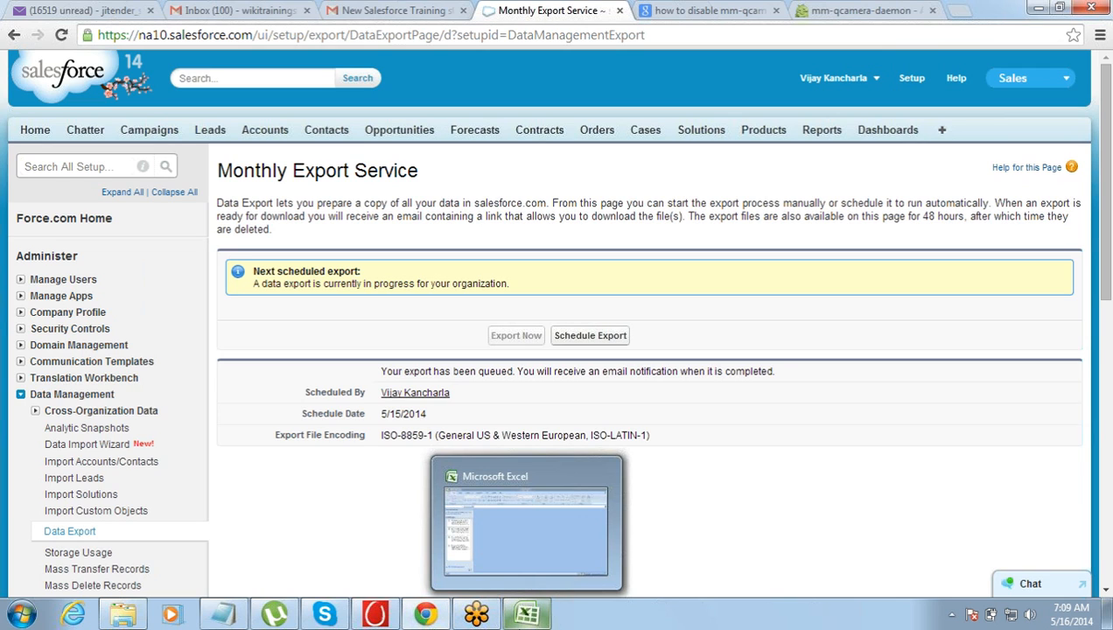
mouse_move(855, 451)
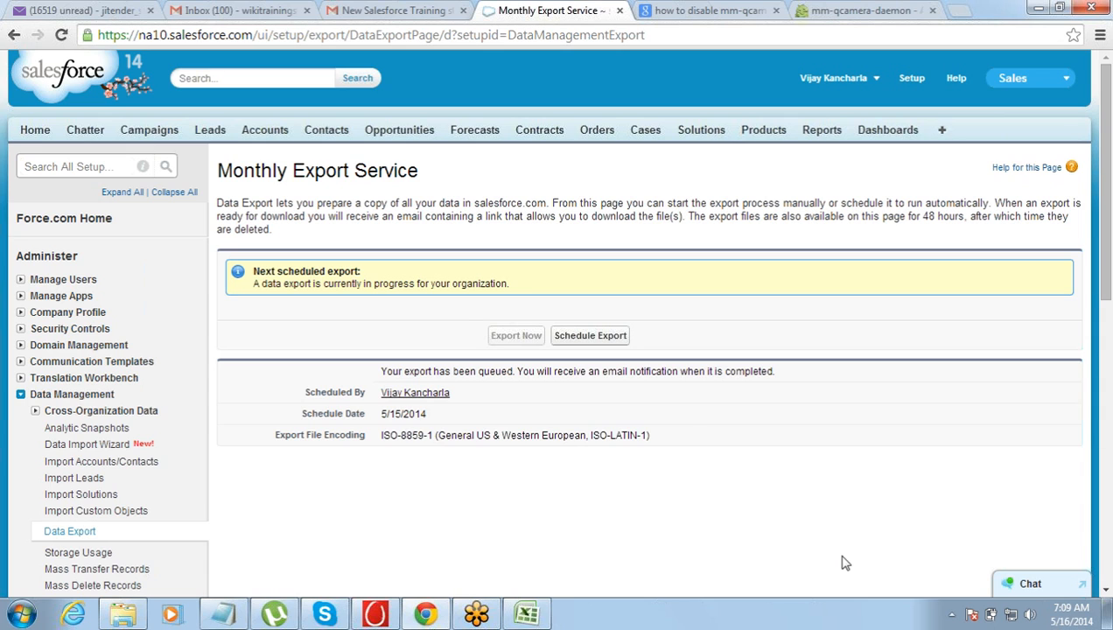
mouse_move(325, 580)
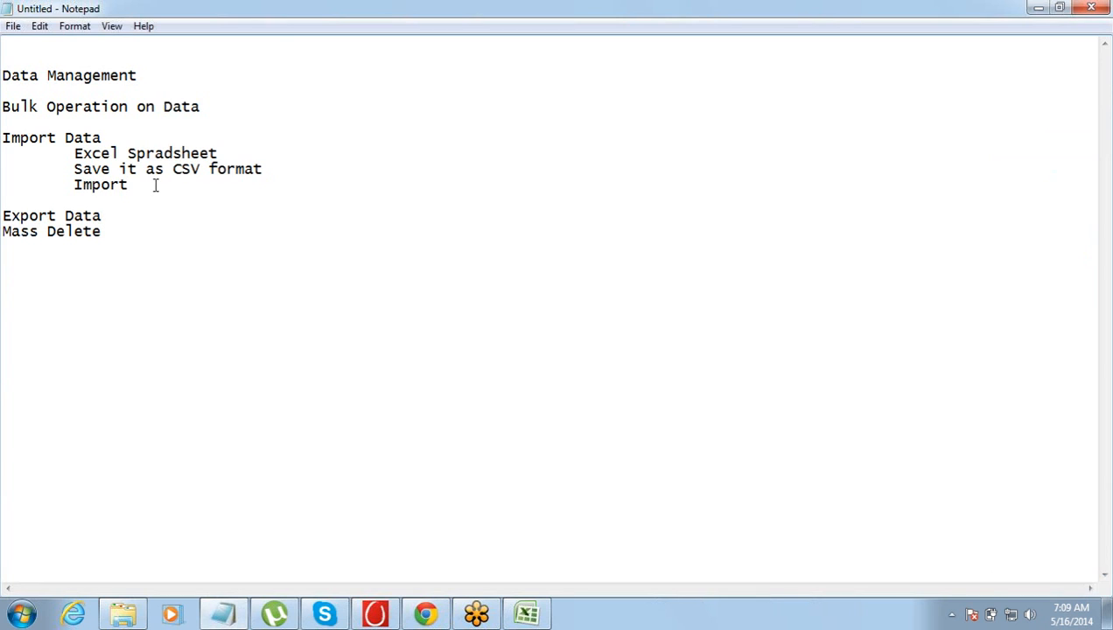
mouse_move(1104, 157)
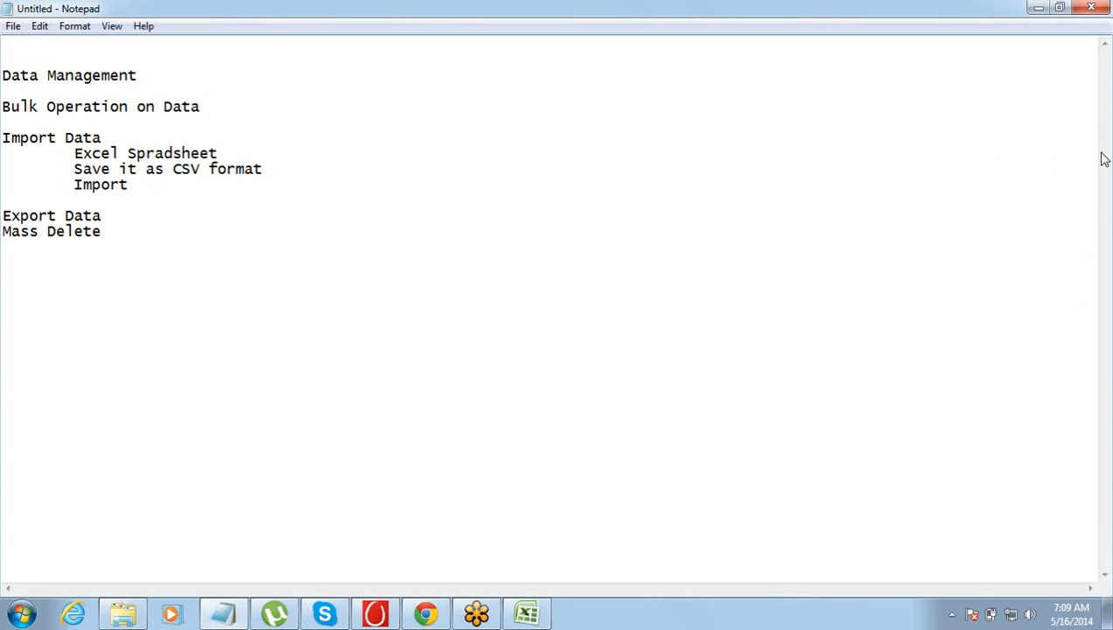
mouse_move(886, 168)
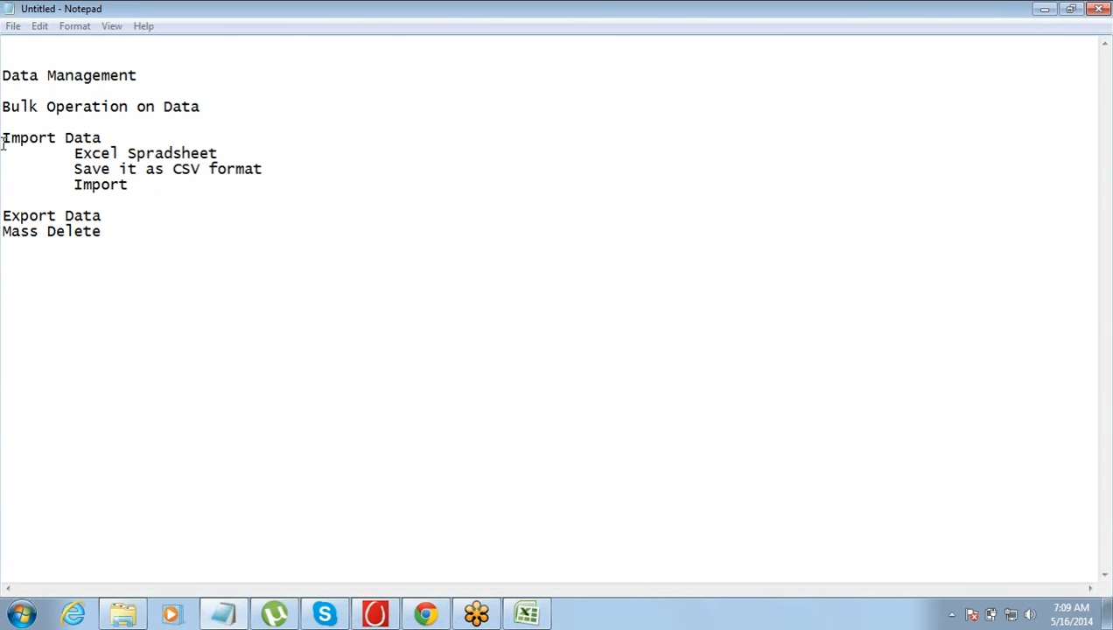
left_click_drag(1, 137, 130, 196)
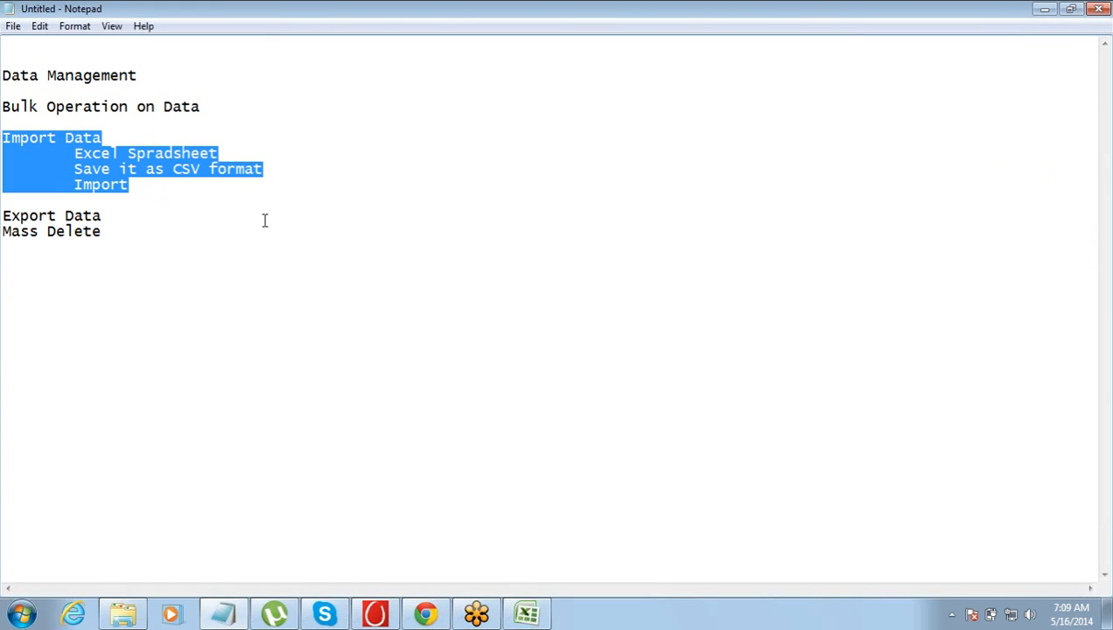
mouse_move(668, 359)
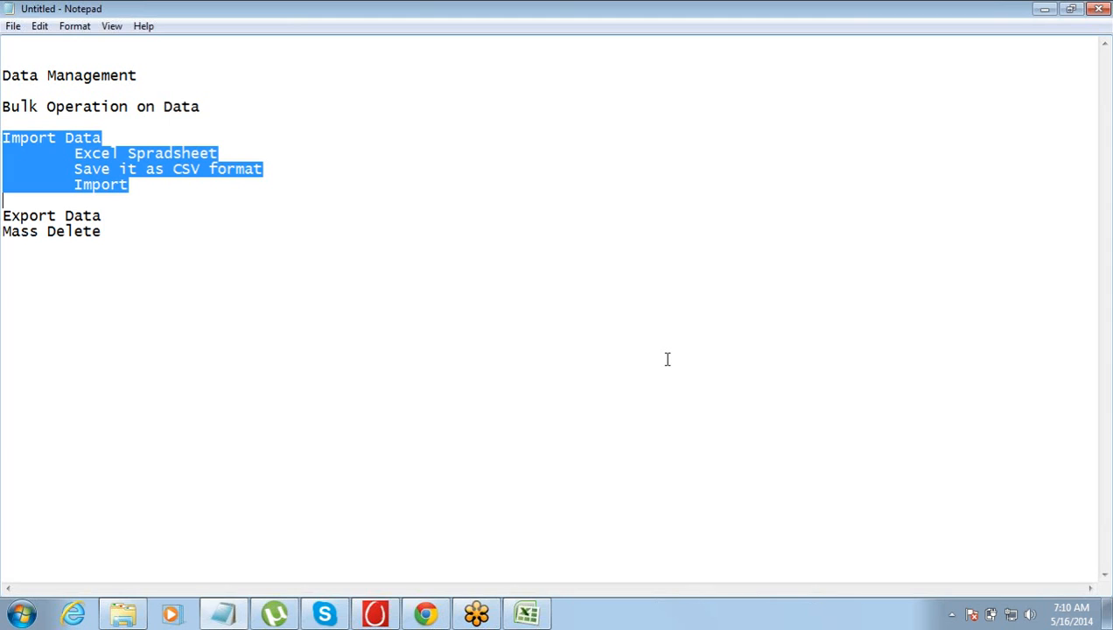
mouse_move(918, 287)
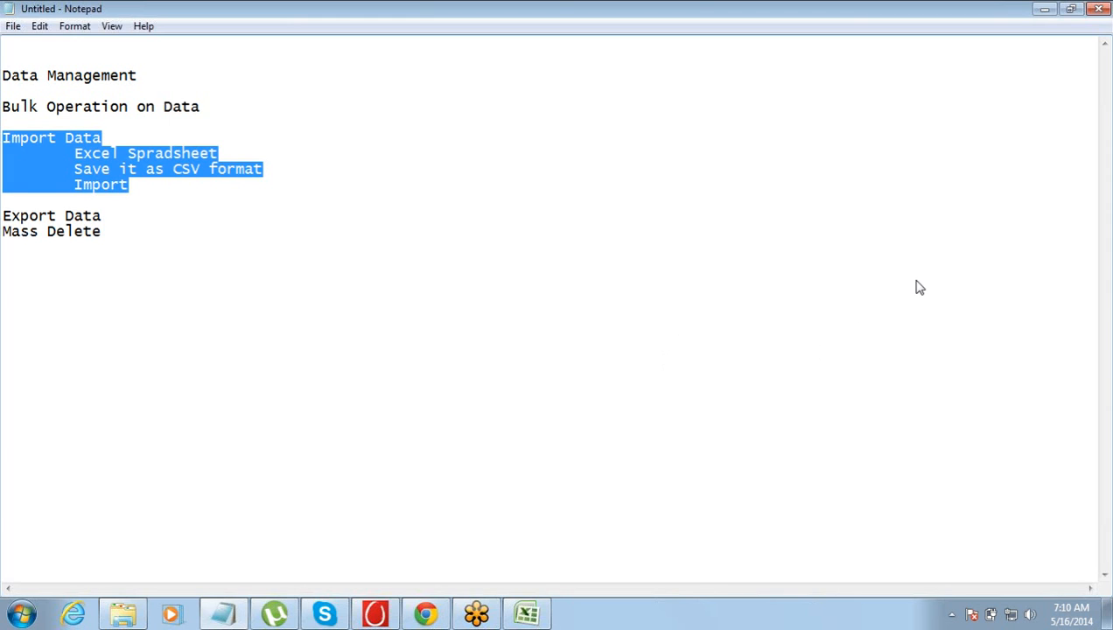
mouse_move(1060, 107)
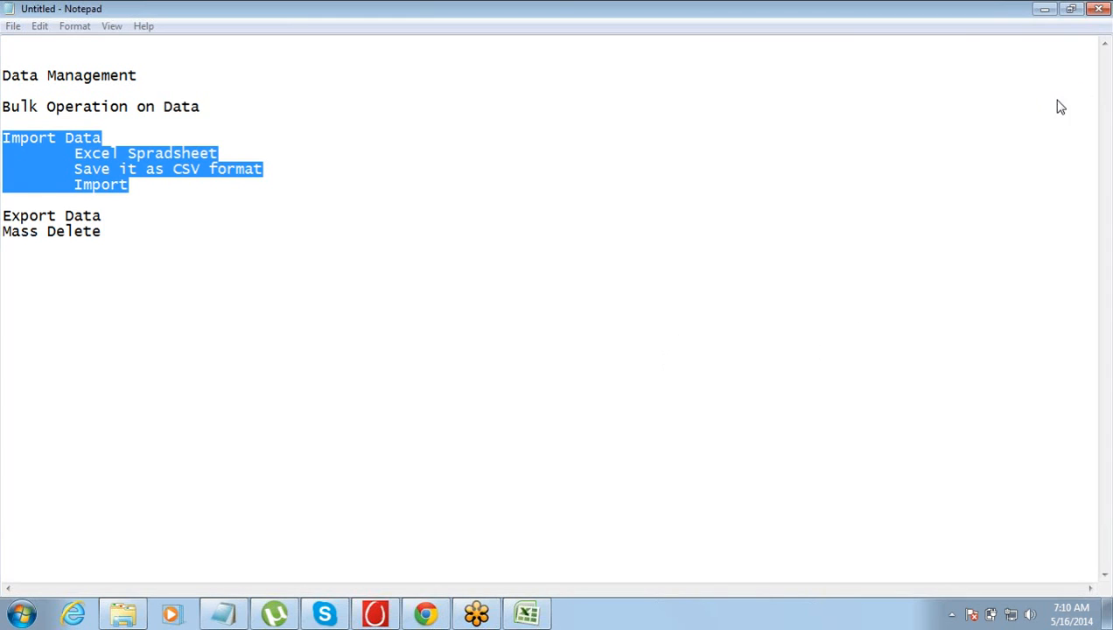
mouse_move(934, 194)
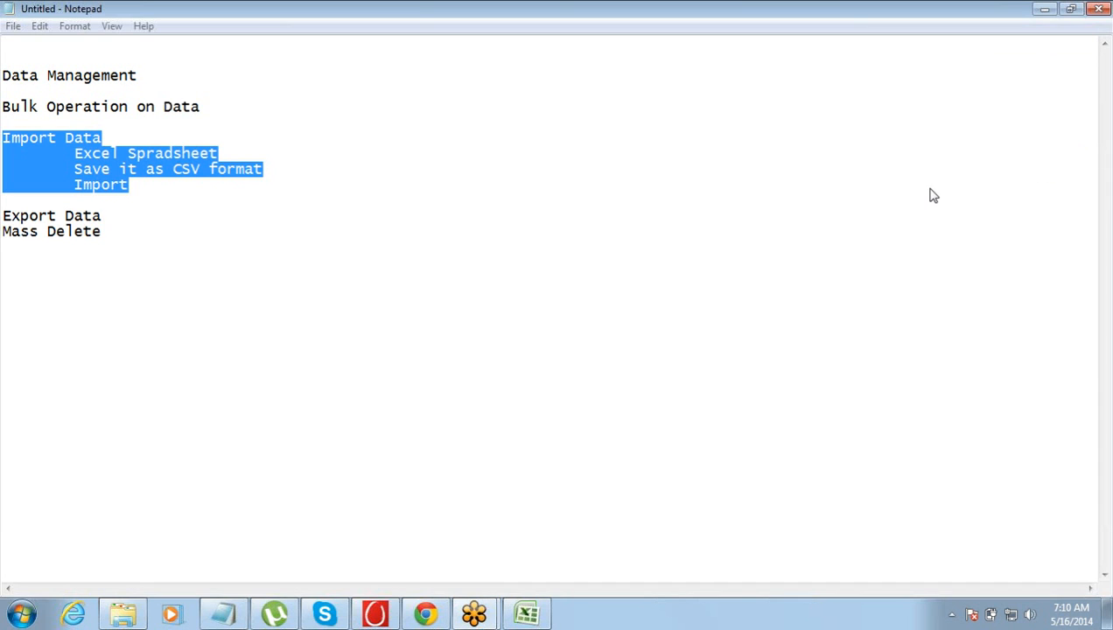
mouse_move(595, 322)
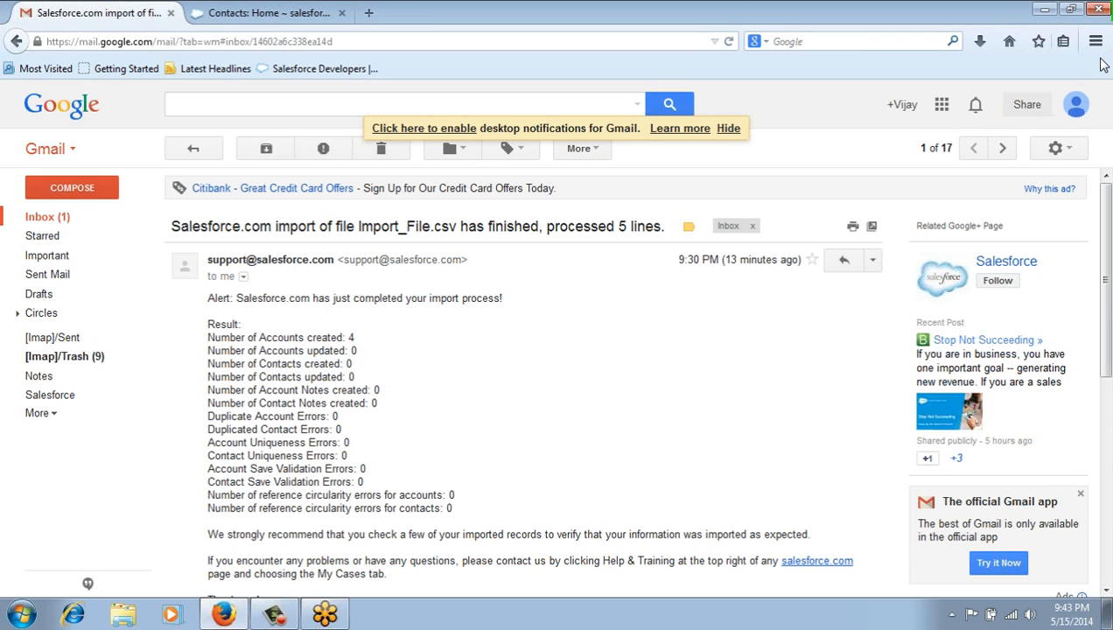
mouse_move(831, 63)
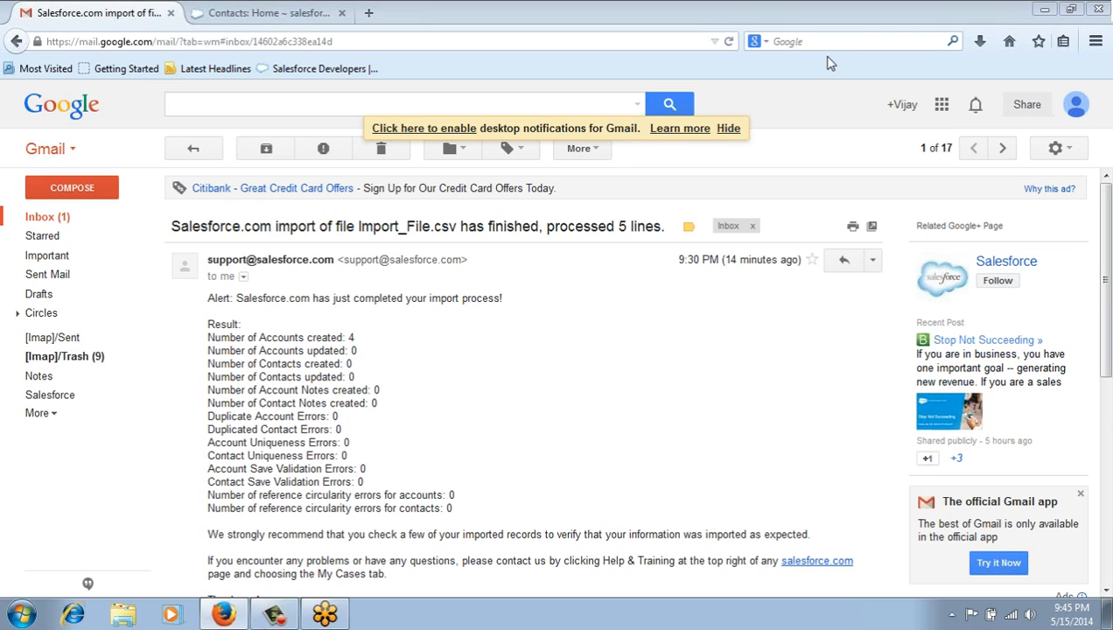
mouse_move(293, 447)
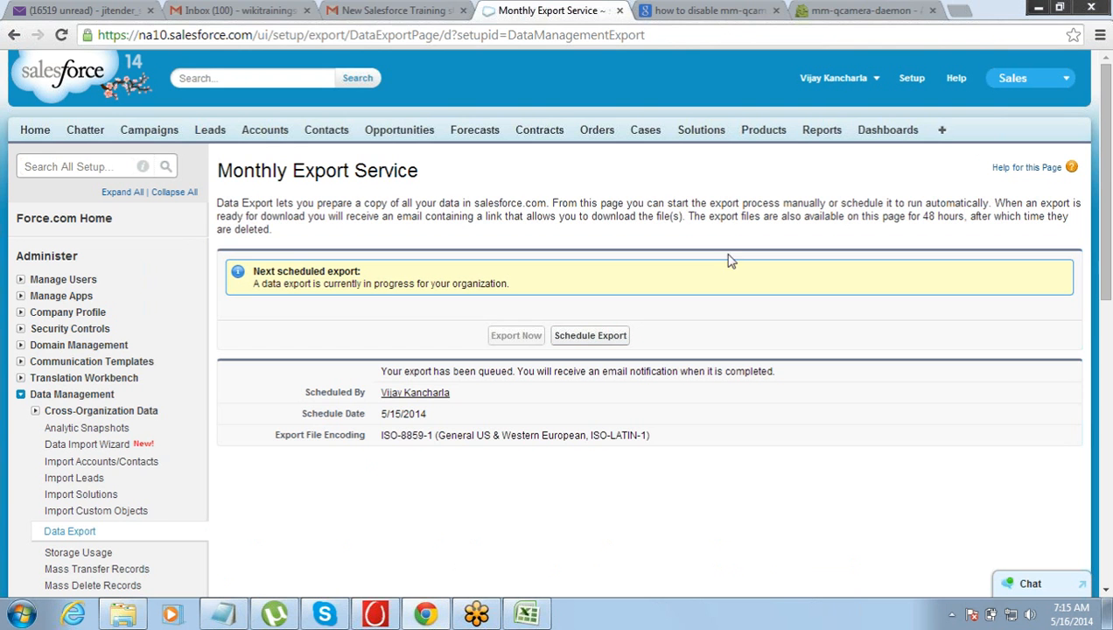
mouse_move(882, 163)
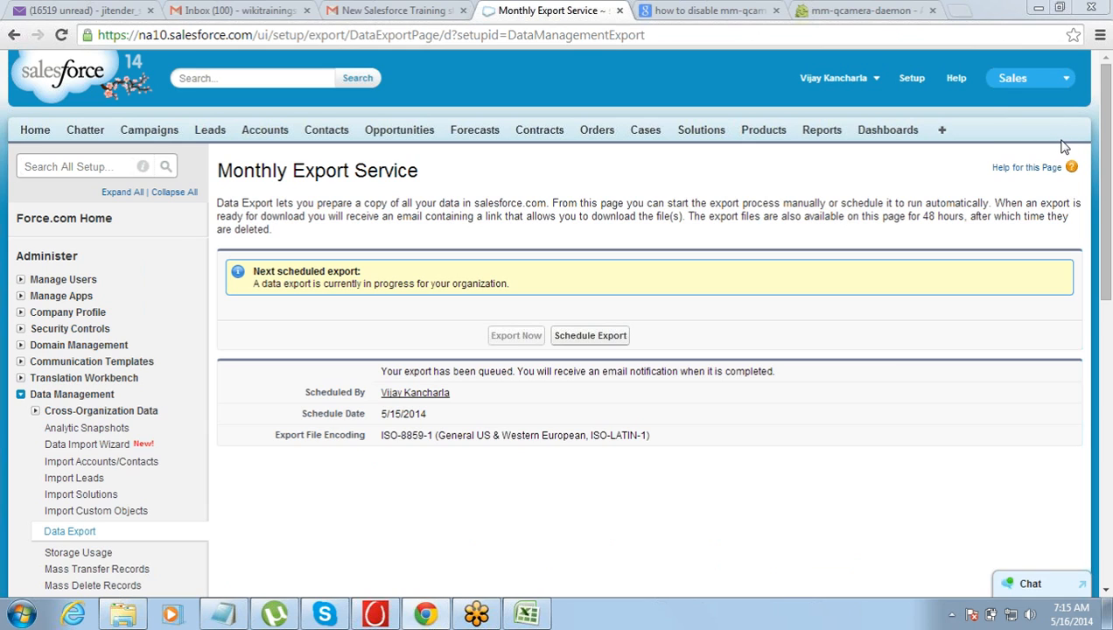
mouse_move(911, 77)
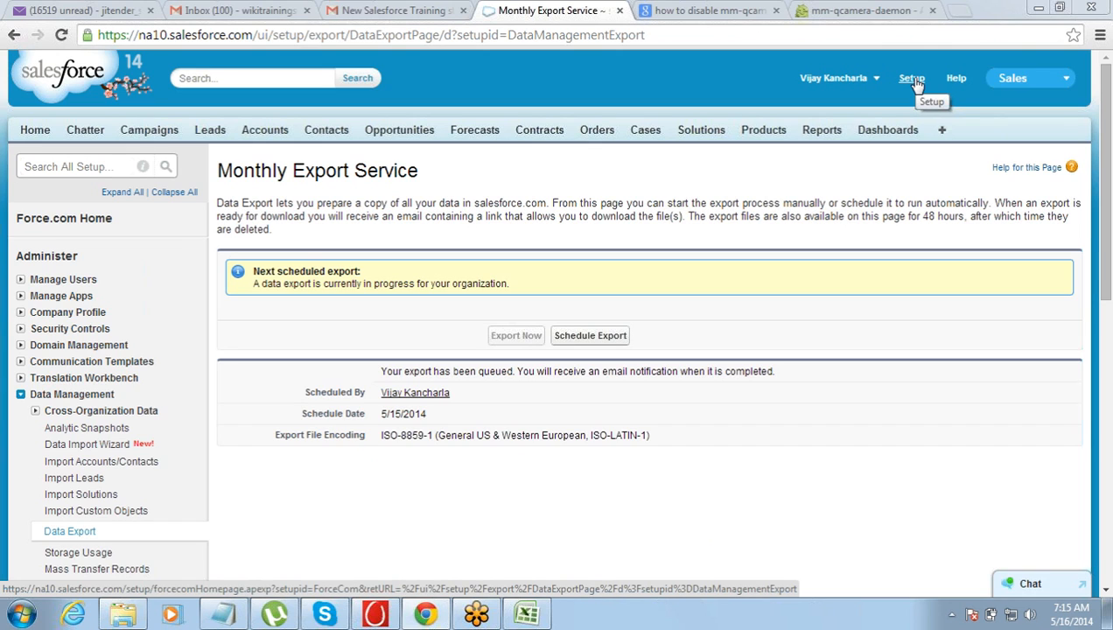
mouse_move(149, 329)
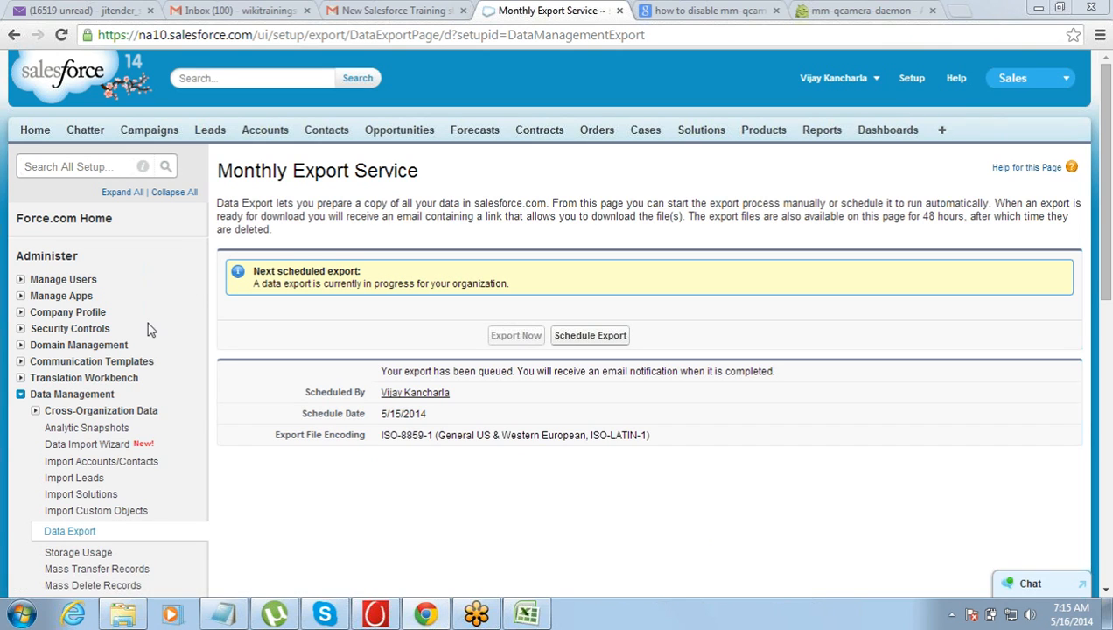
mouse_move(166, 448)
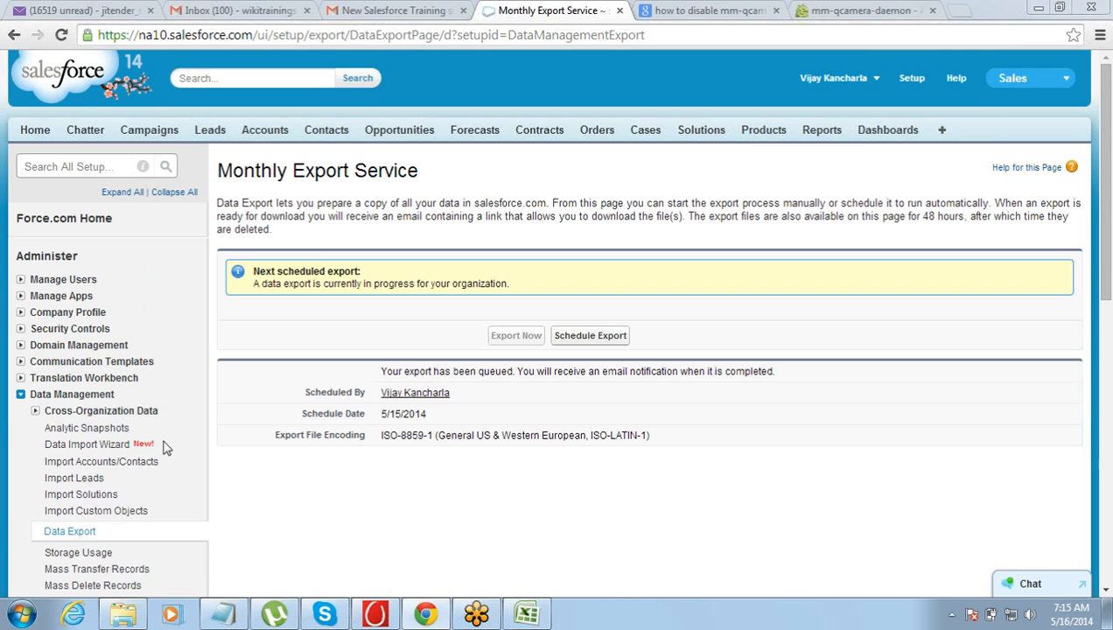
mouse_move(1110, 578)
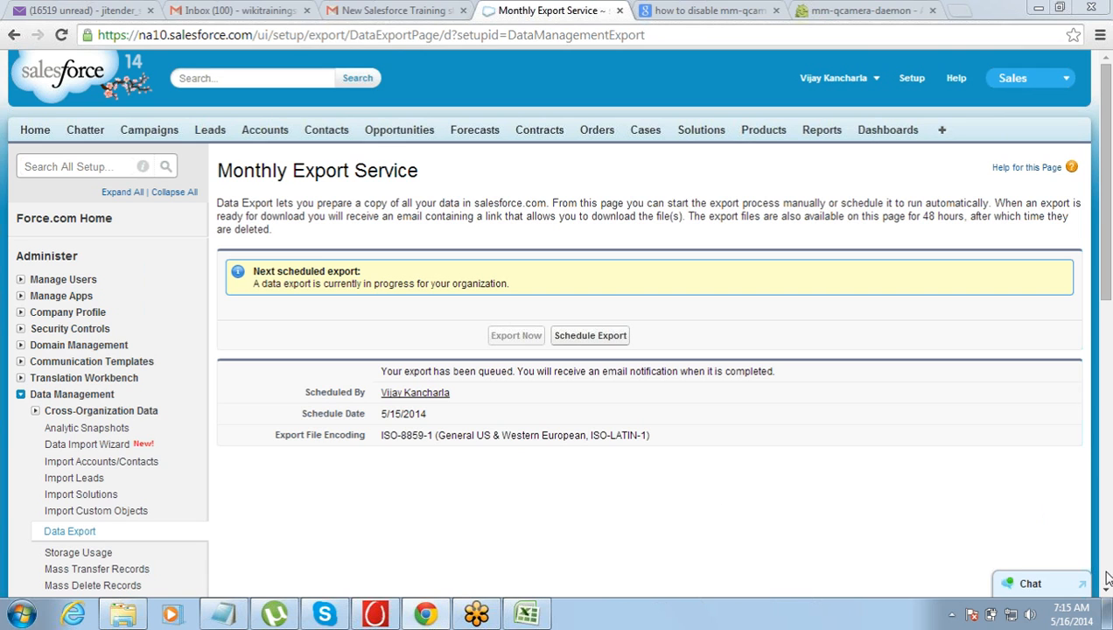
scroll("down", 3)
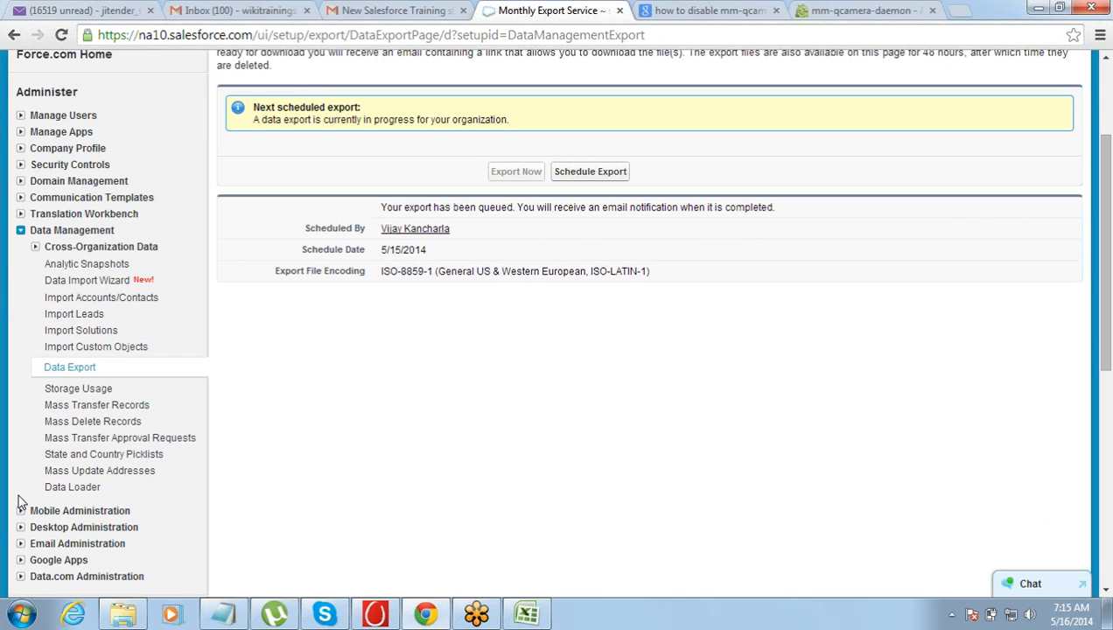
Reach the Data Loader Setup page from the Setup sidebar's Data Management section
left_click(71, 487)
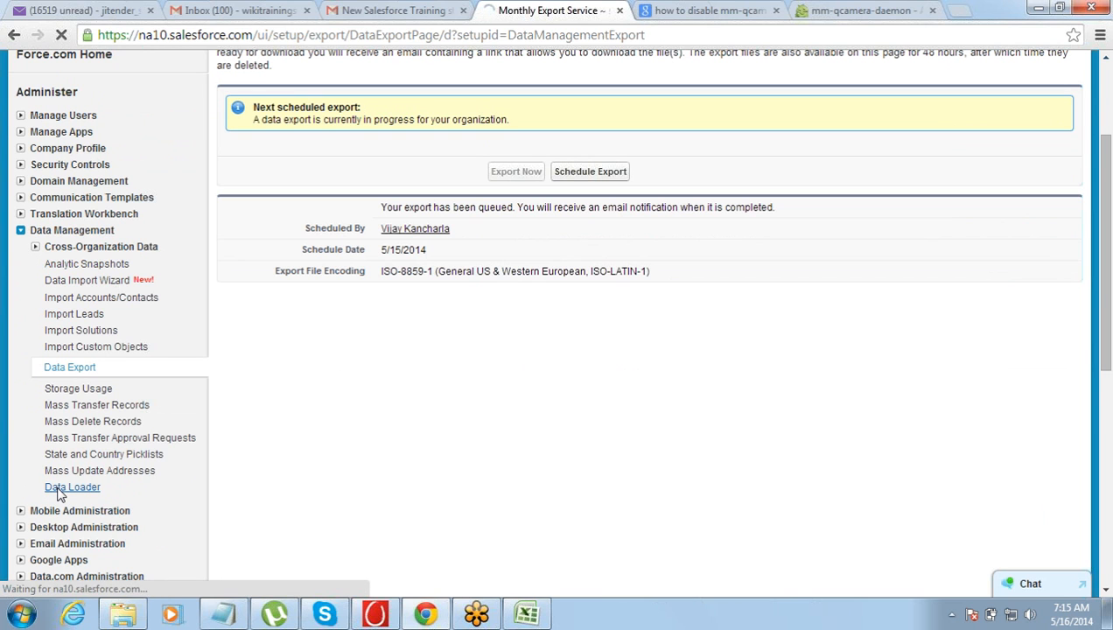
left_click(72, 487)
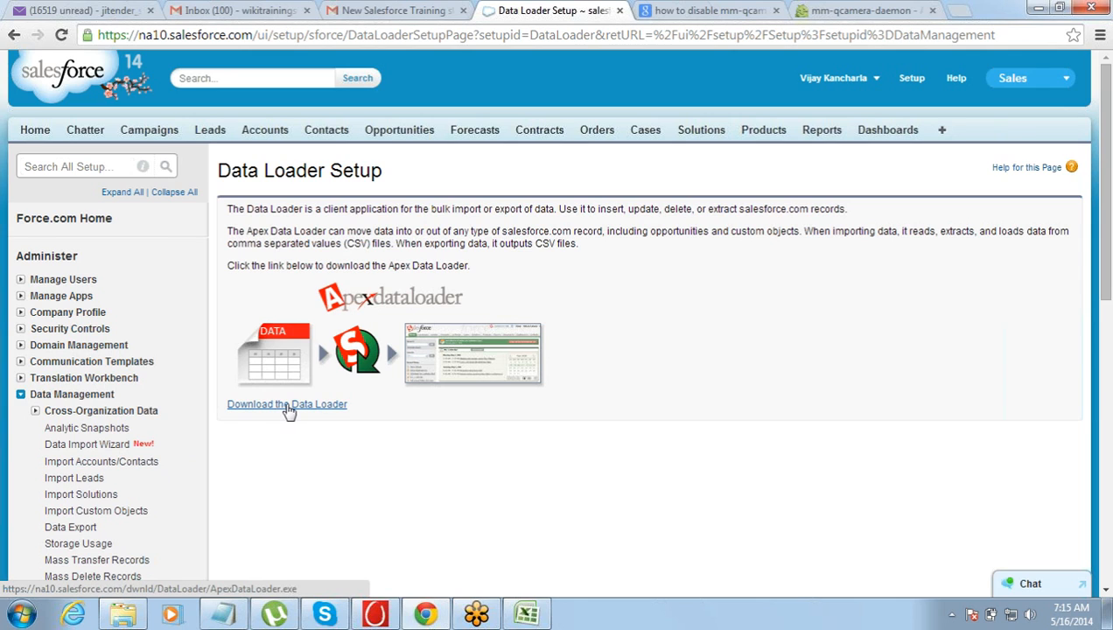
mouse_move(893, 152)
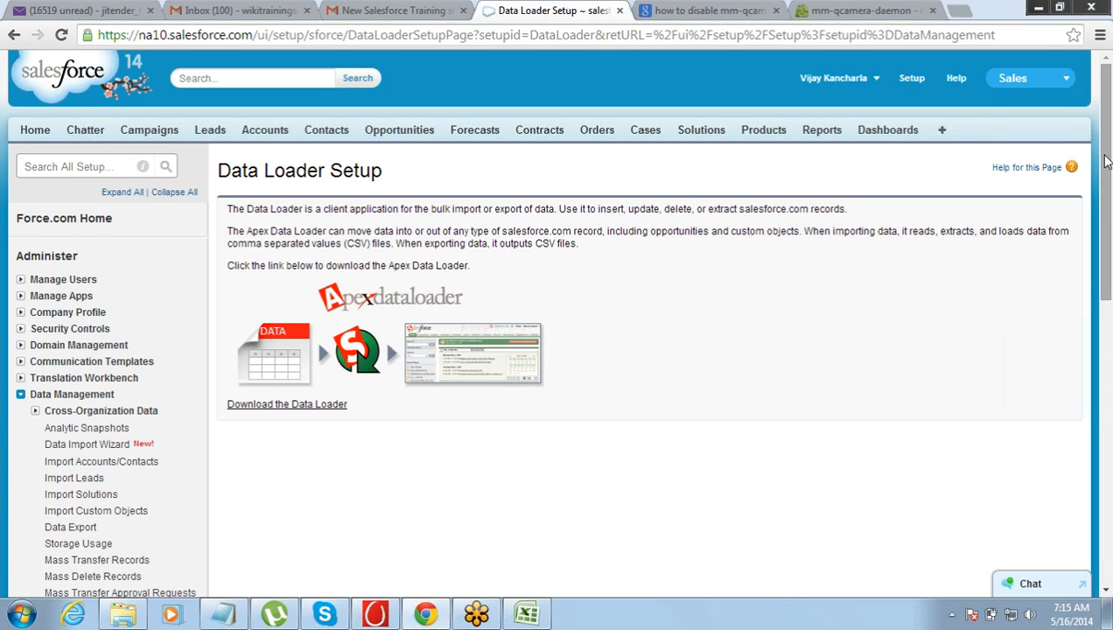
mouse_move(882, 160)
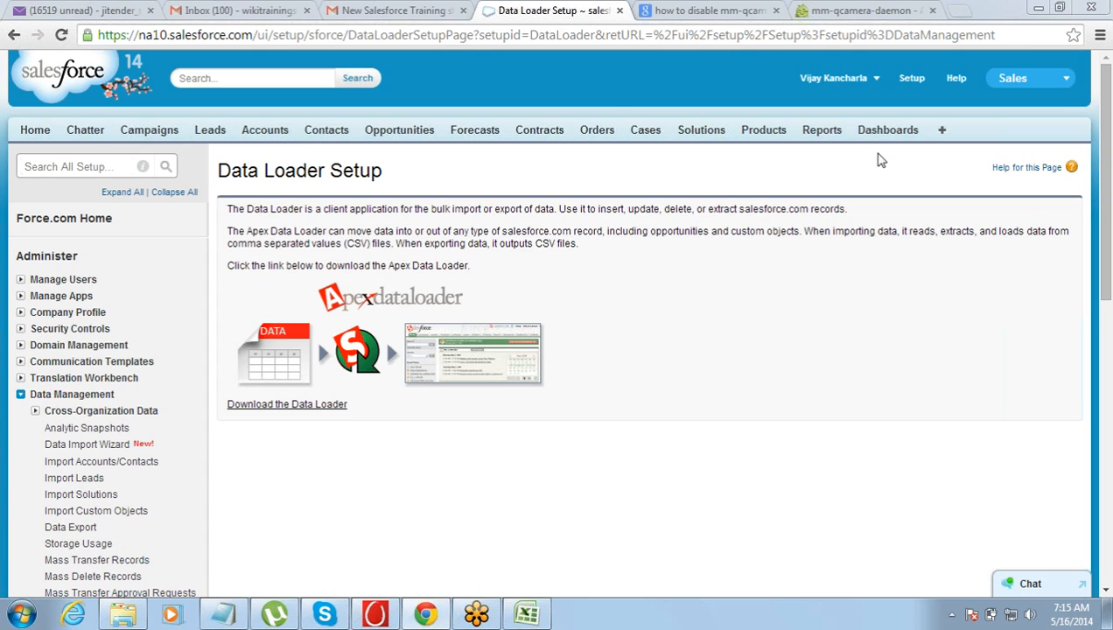
mouse_move(707, 234)
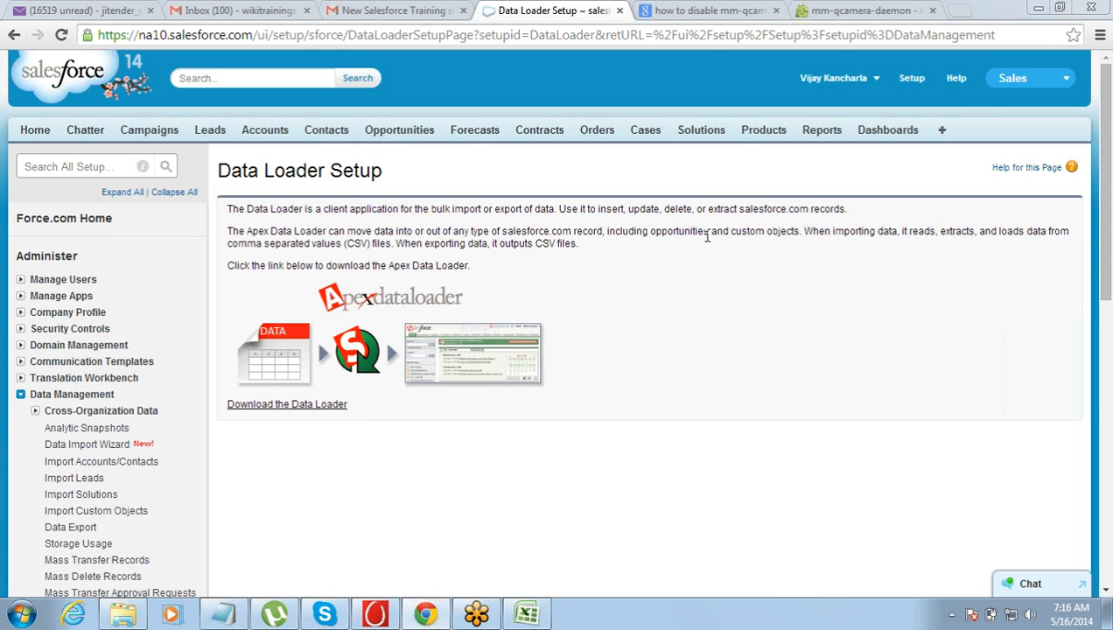
mouse_move(613, 263)
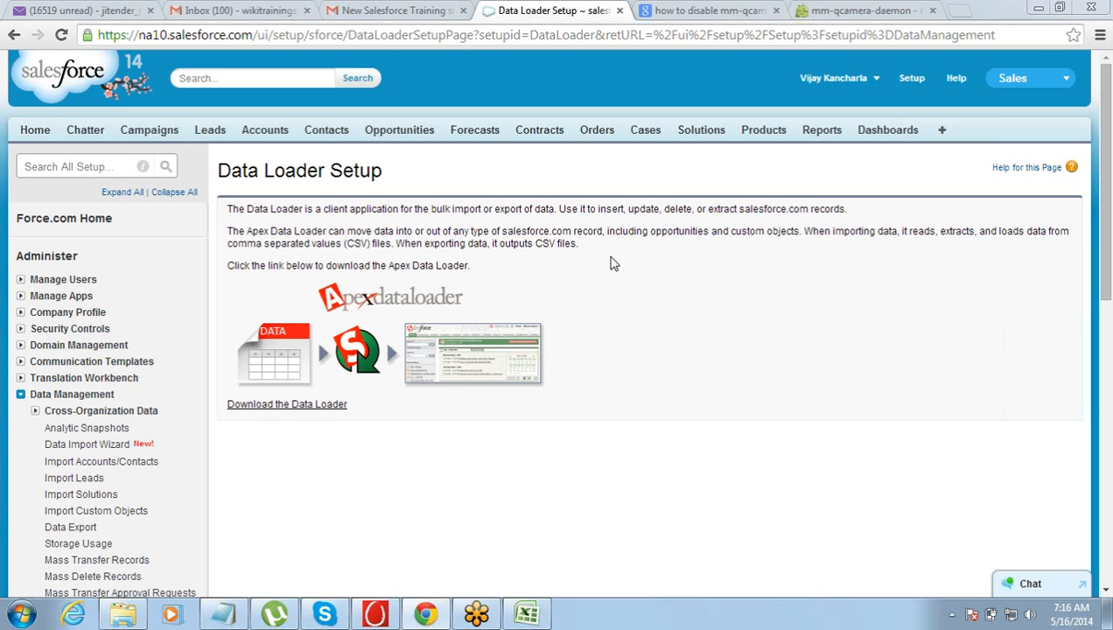
mouse_move(427, 612)
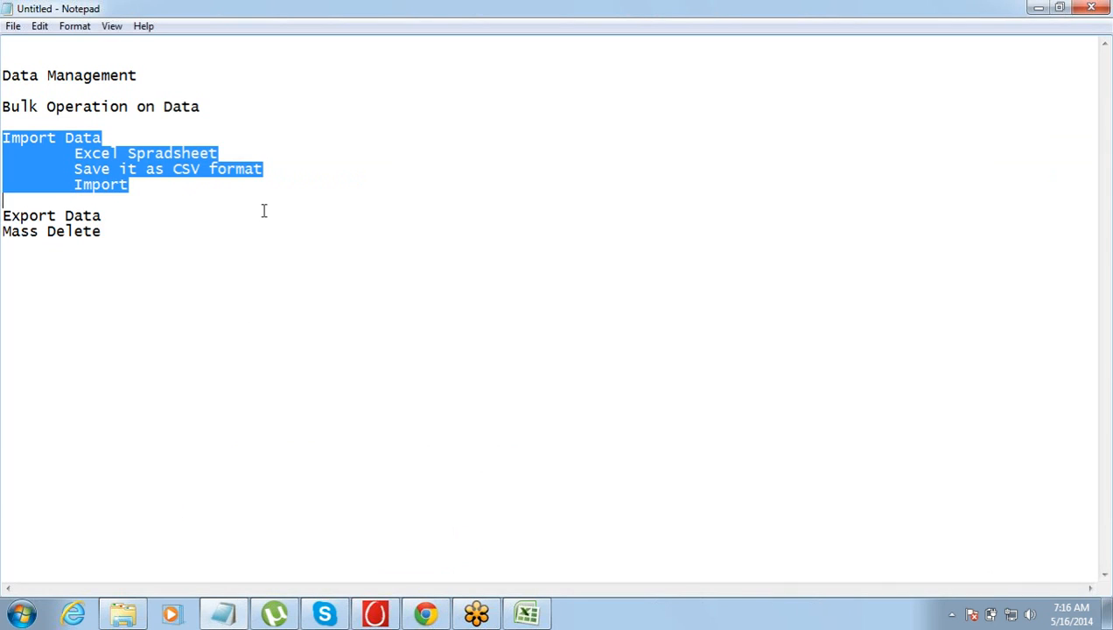
Add a 'Data Loader:' heading after Mass Delete in the outline
left_click(175, 224)
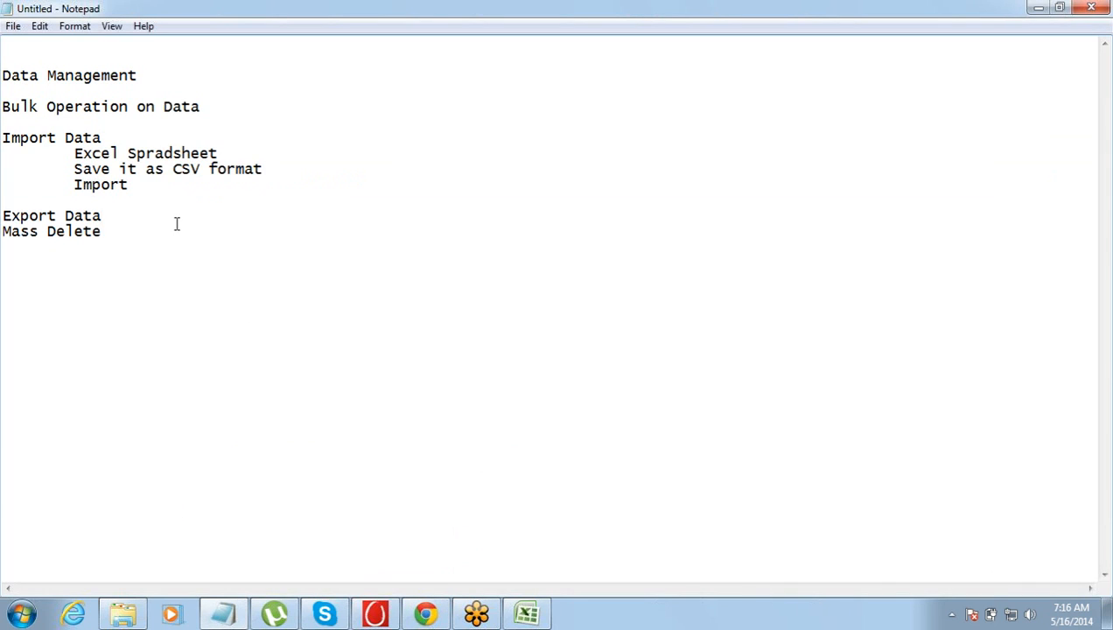
type("Dat")
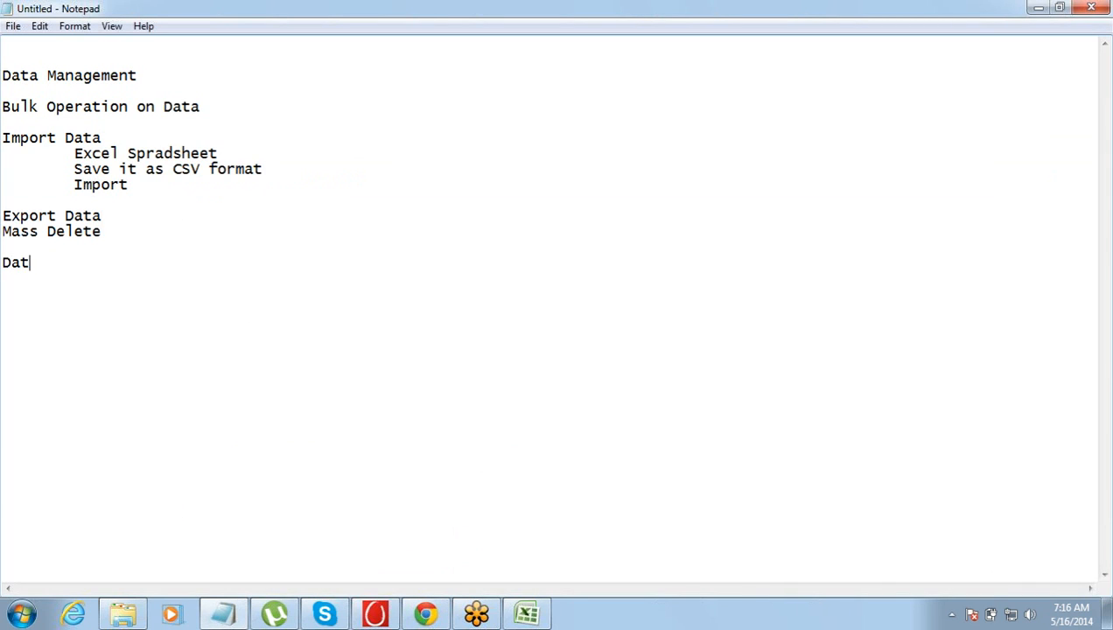
type("a")
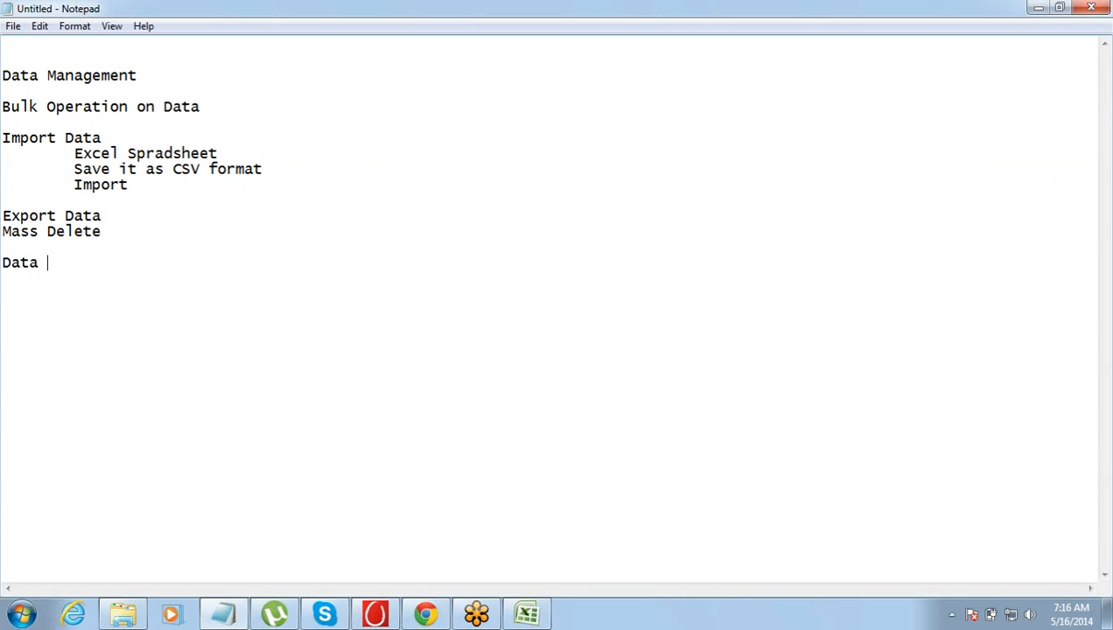
type("Loade")
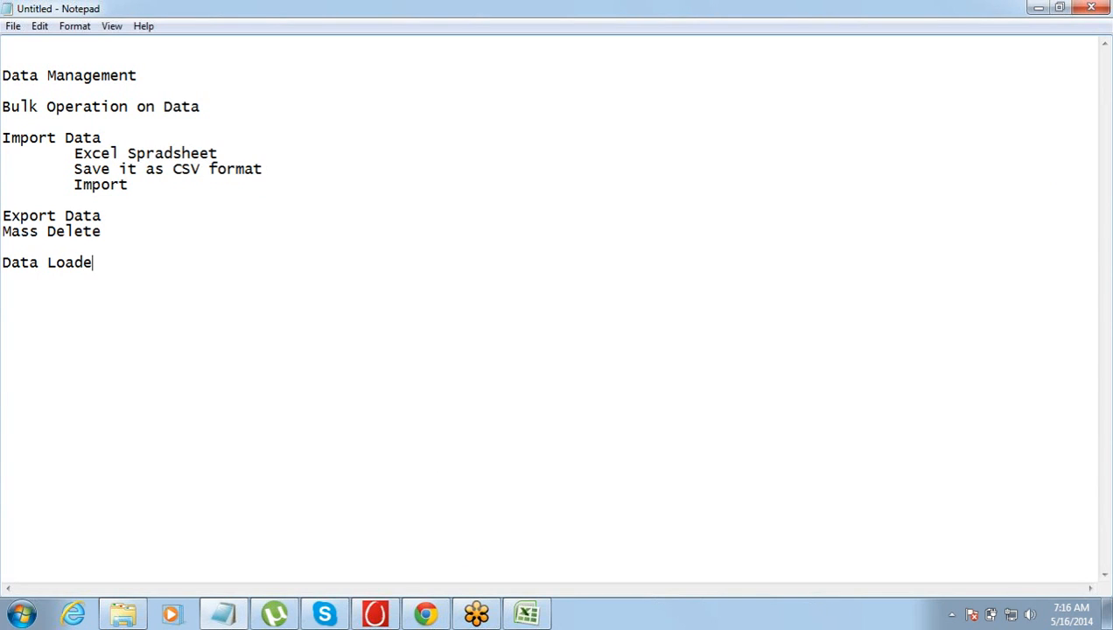
type("r:")
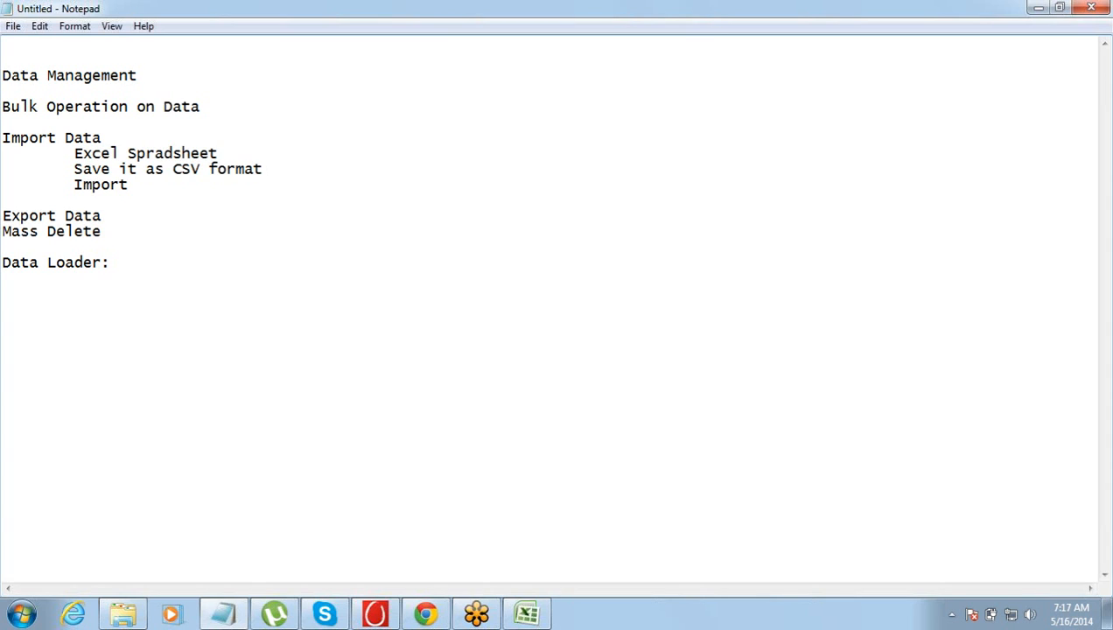
List 'Provides detailed Logs' under it and begin the next point with 'Ca'
type("Provides")
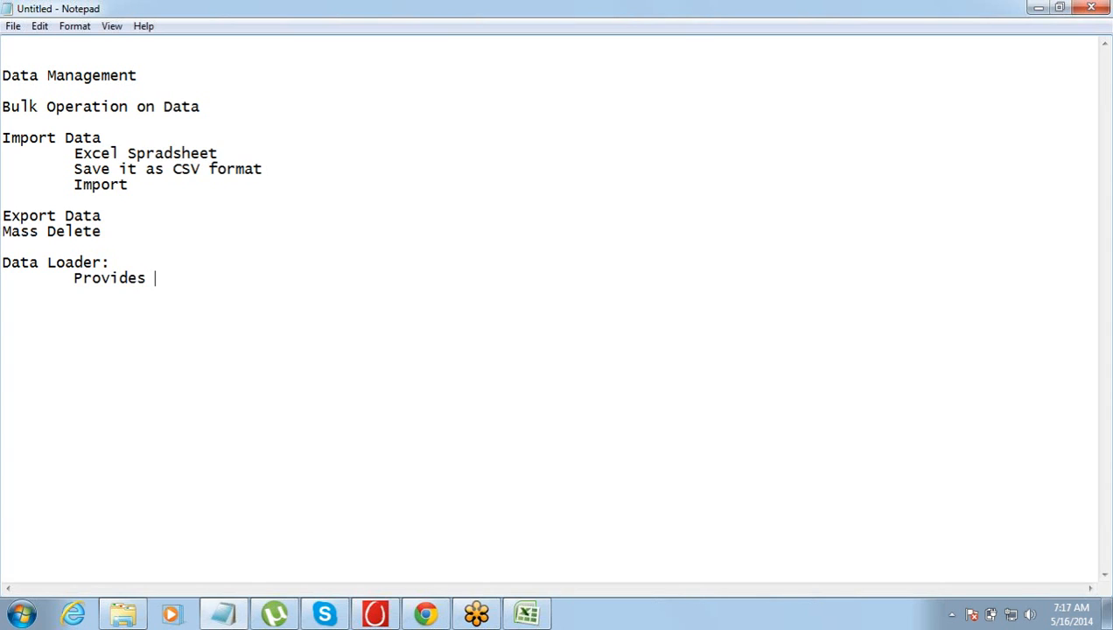
type("detail")
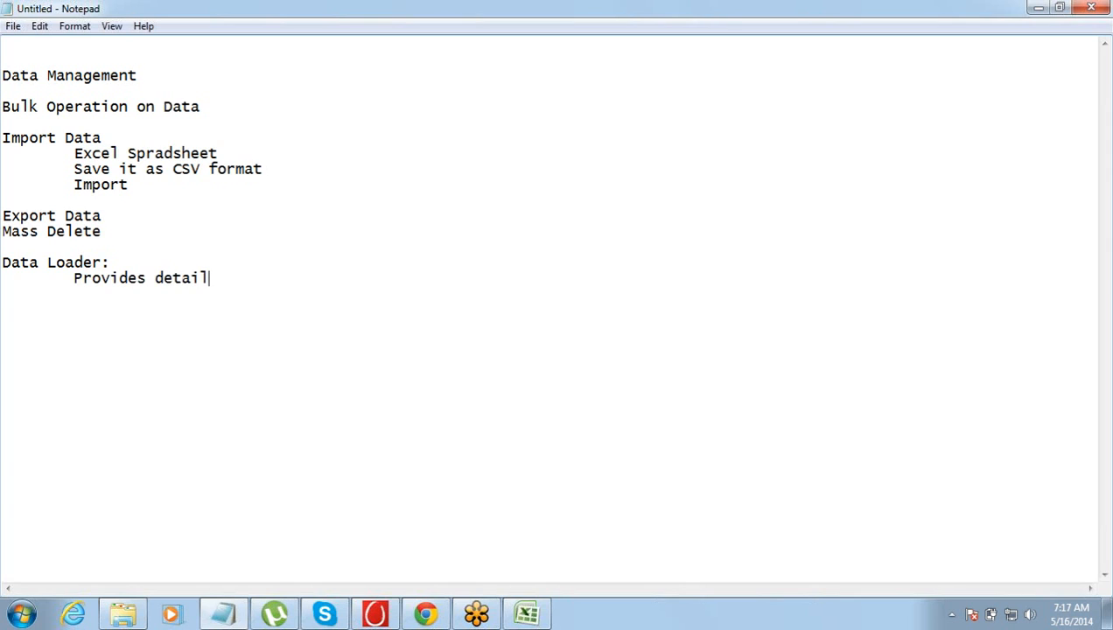
type("ed Logs")
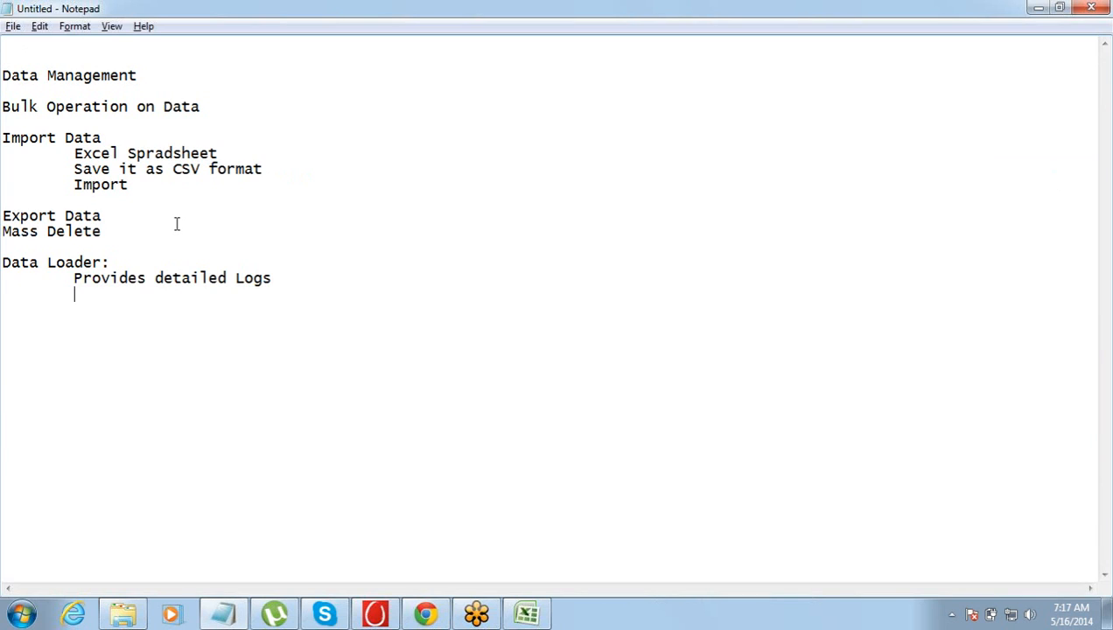
type("Ca")
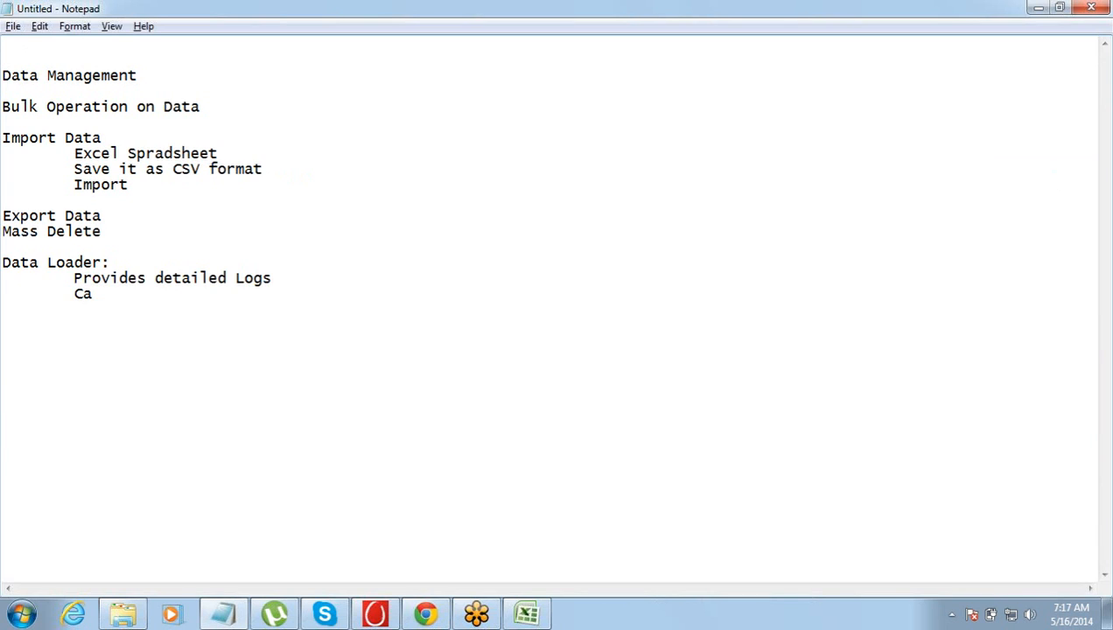